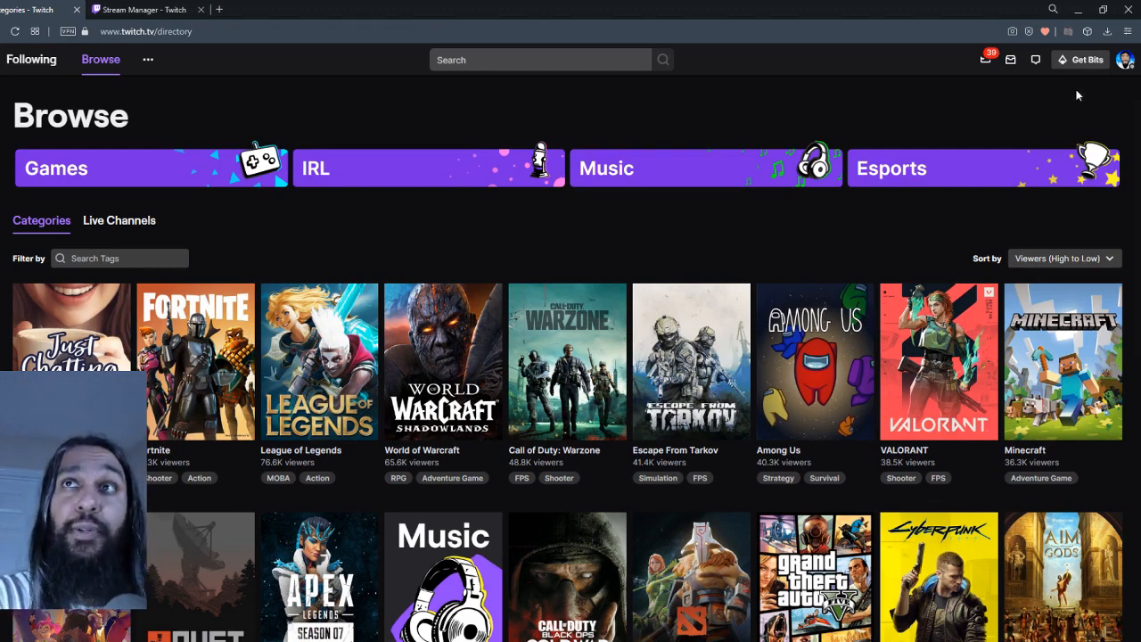
pyautogui.moveTo(948, 110)
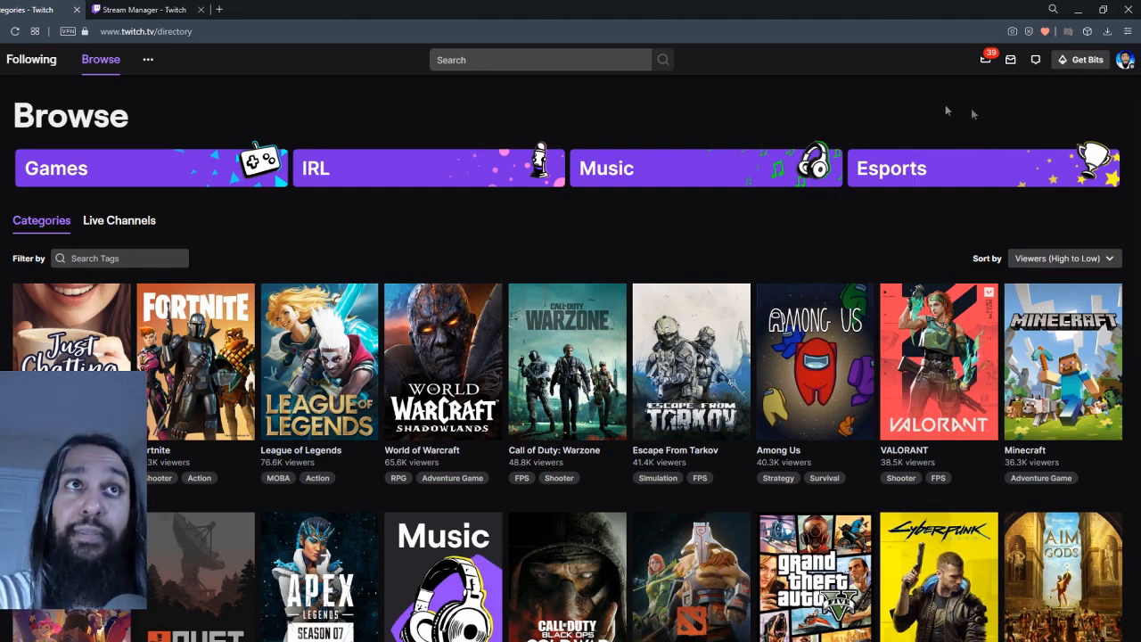
pyautogui.moveTo(1122, 80)
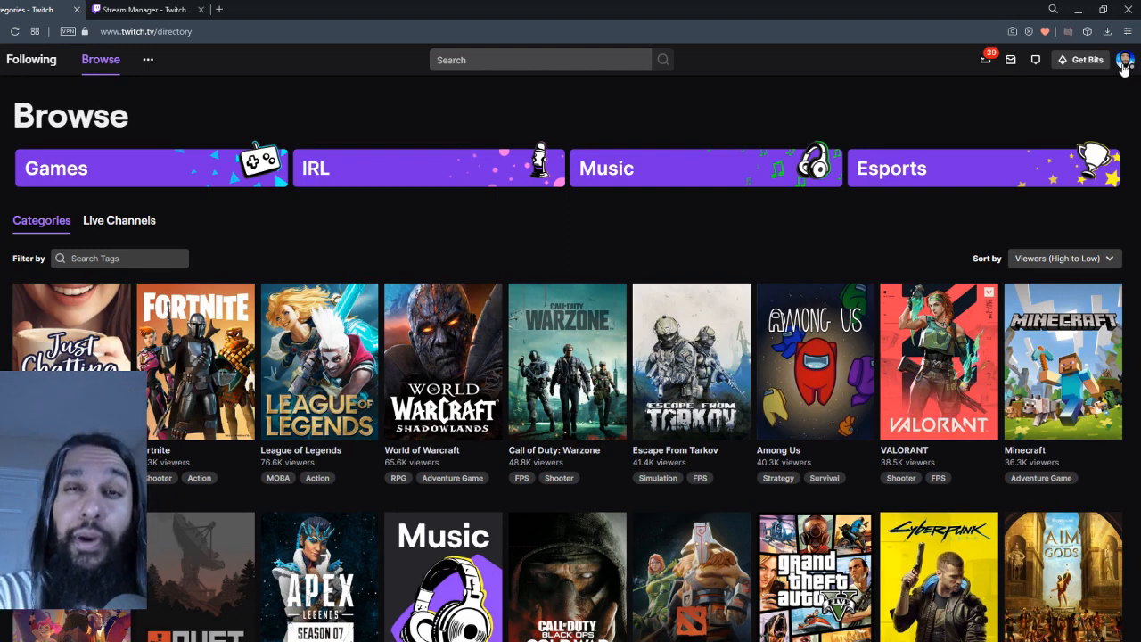
# - Show the account dropdown with channel, Creator Dashboard and settings entries
pyautogui.click(1127, 59)
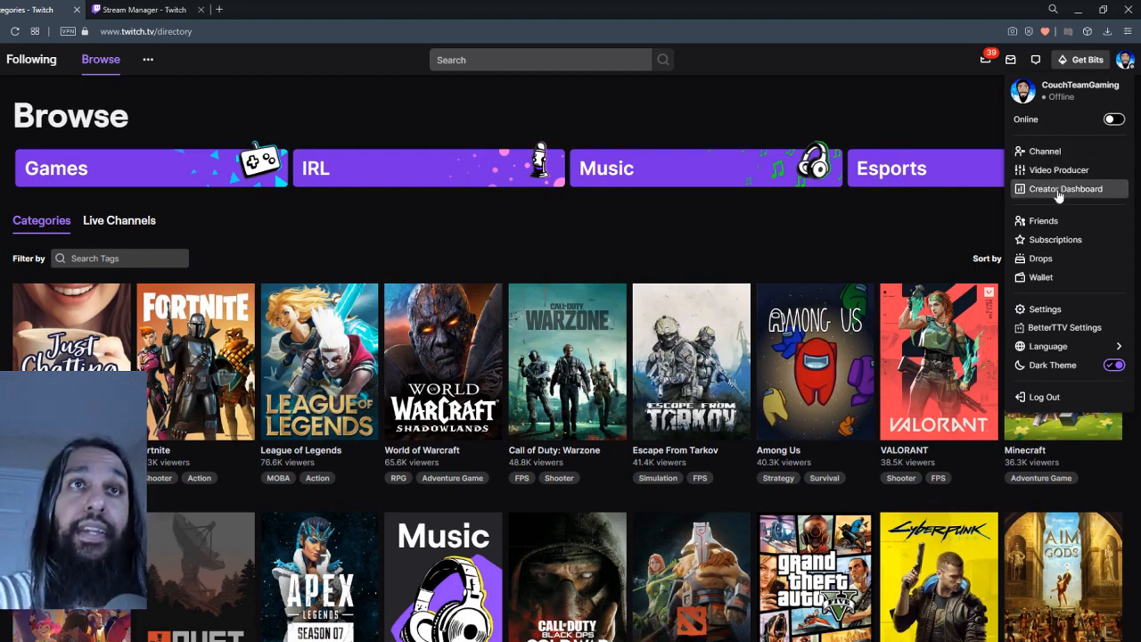
pyautogui.click(1066, 189)
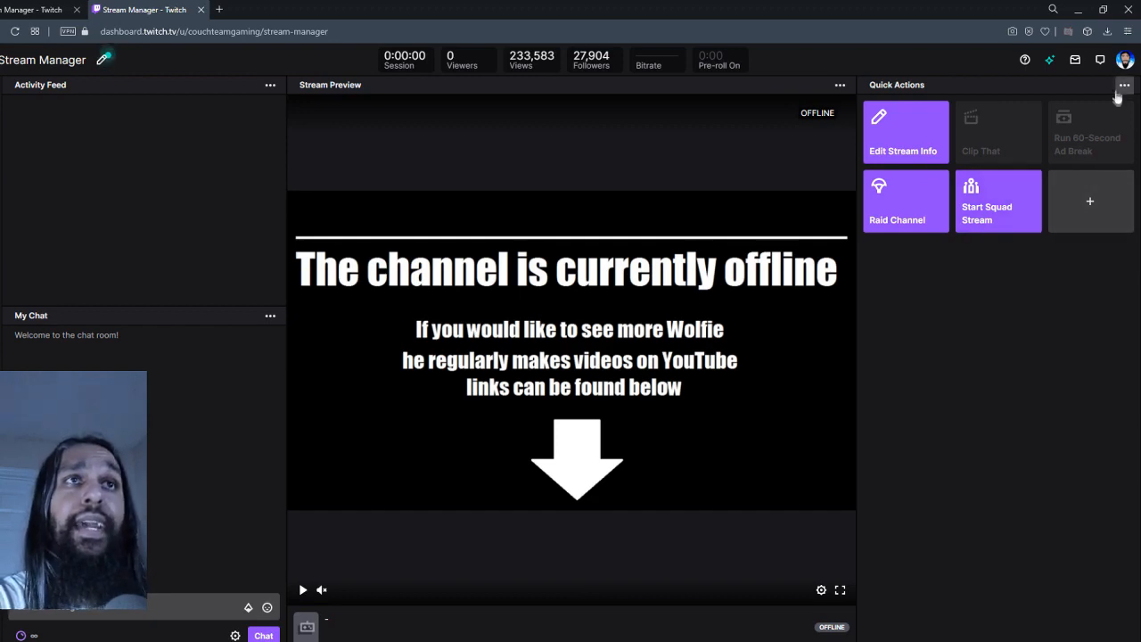
pyautogui.moveTo(1089, 200)
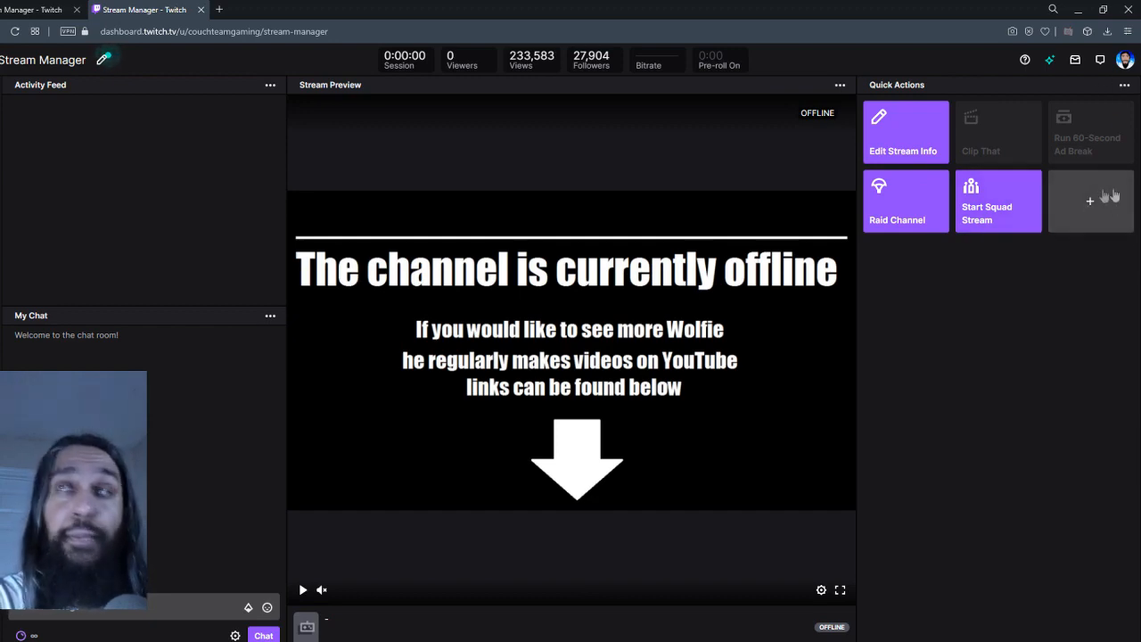
# - Add the Run 30-Second Ad Break quick action from the Monetize Your Stream section
pyautogui.click(1090, 200)
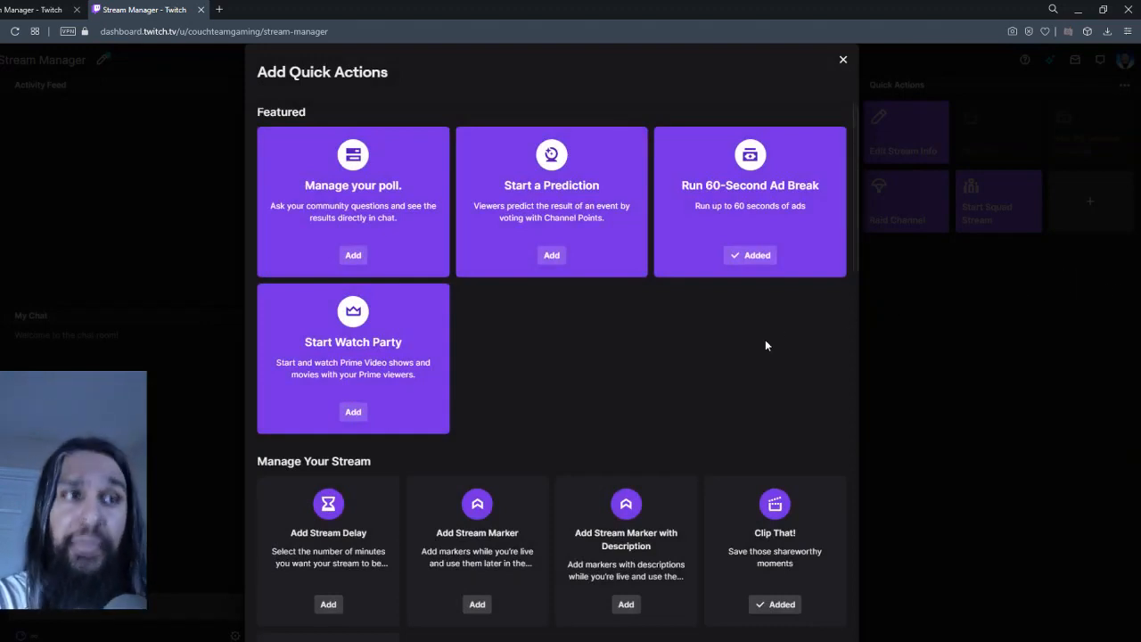
pyautogui.scroll(-3)
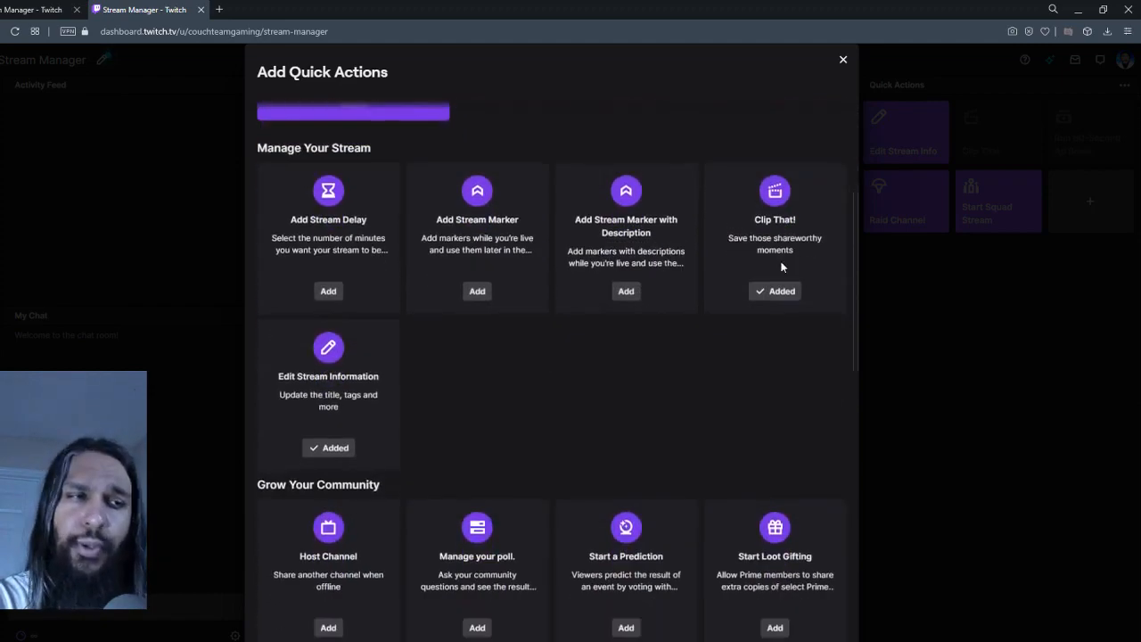
pyautogui.scroll(-3)
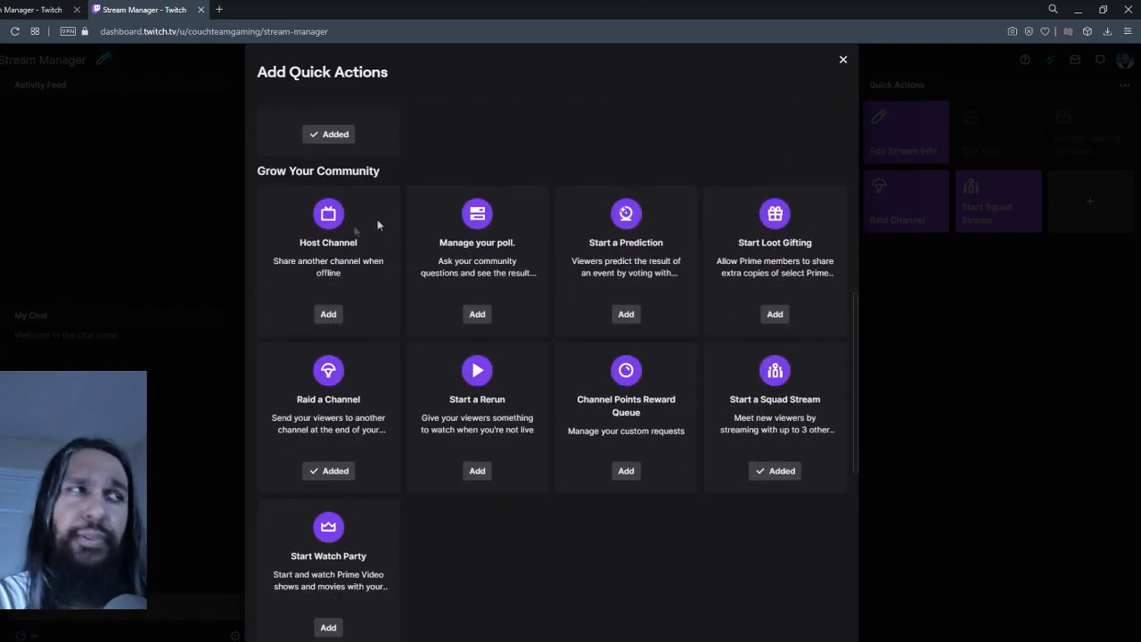
pyautogui.scroll(-3)
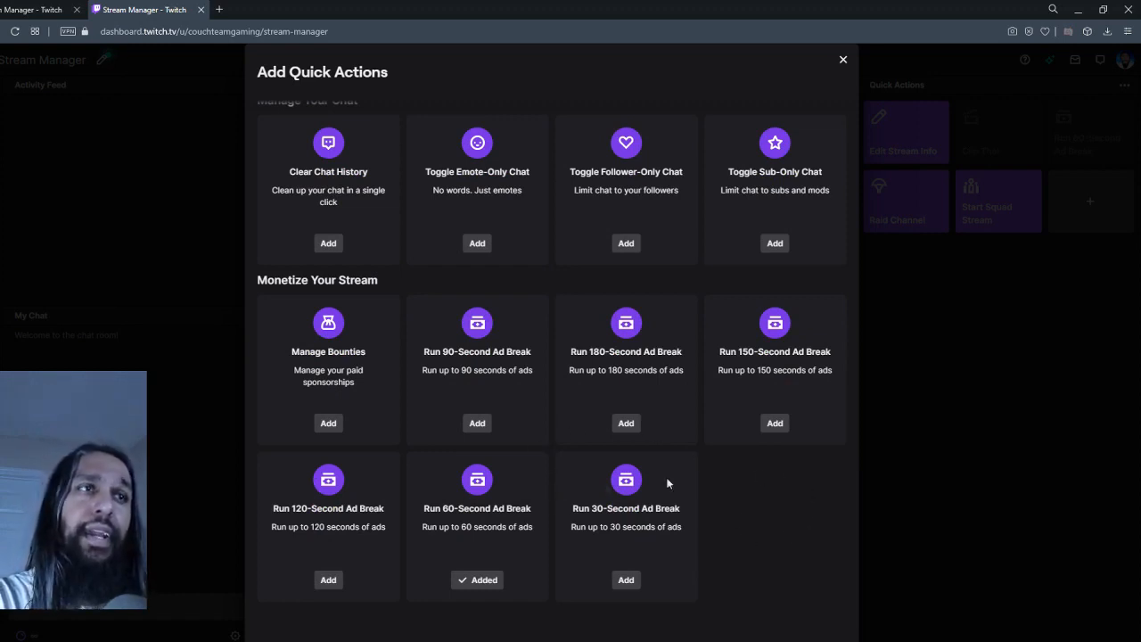
pyautogui.moveTo(685, 577)
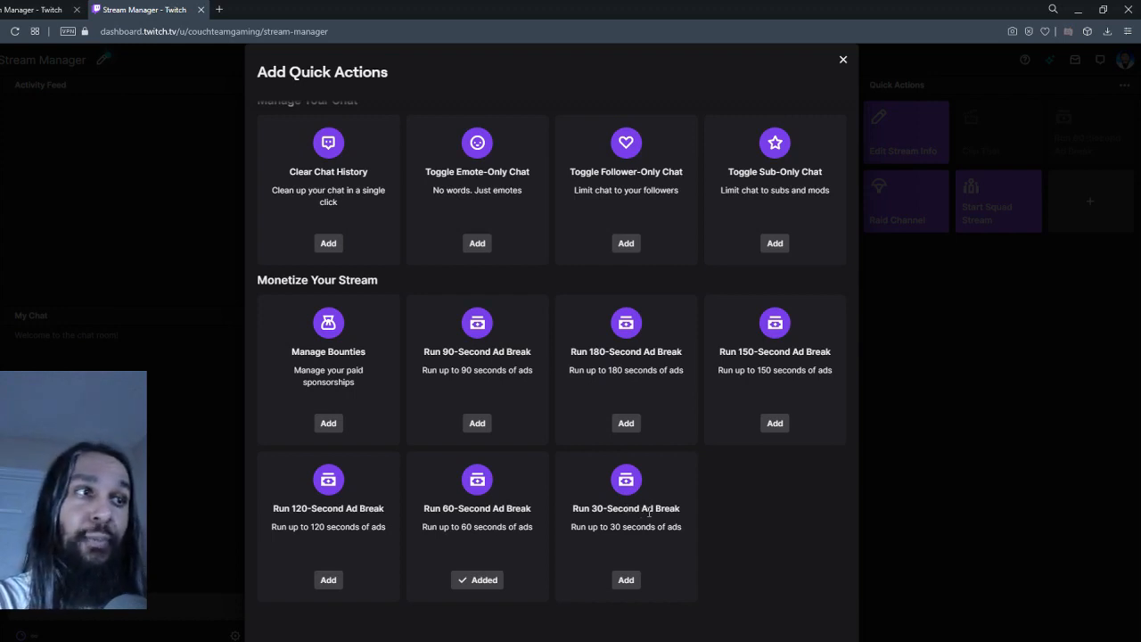
pyautogui.moveTo(323, 510)
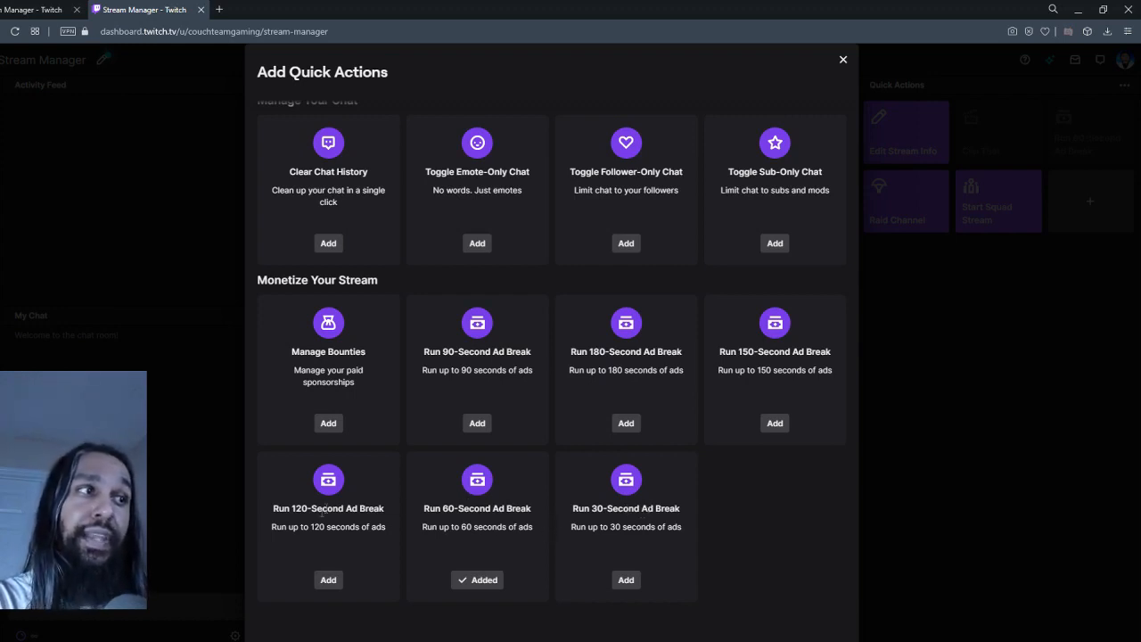
pyautogui.moveTo(485, 466)
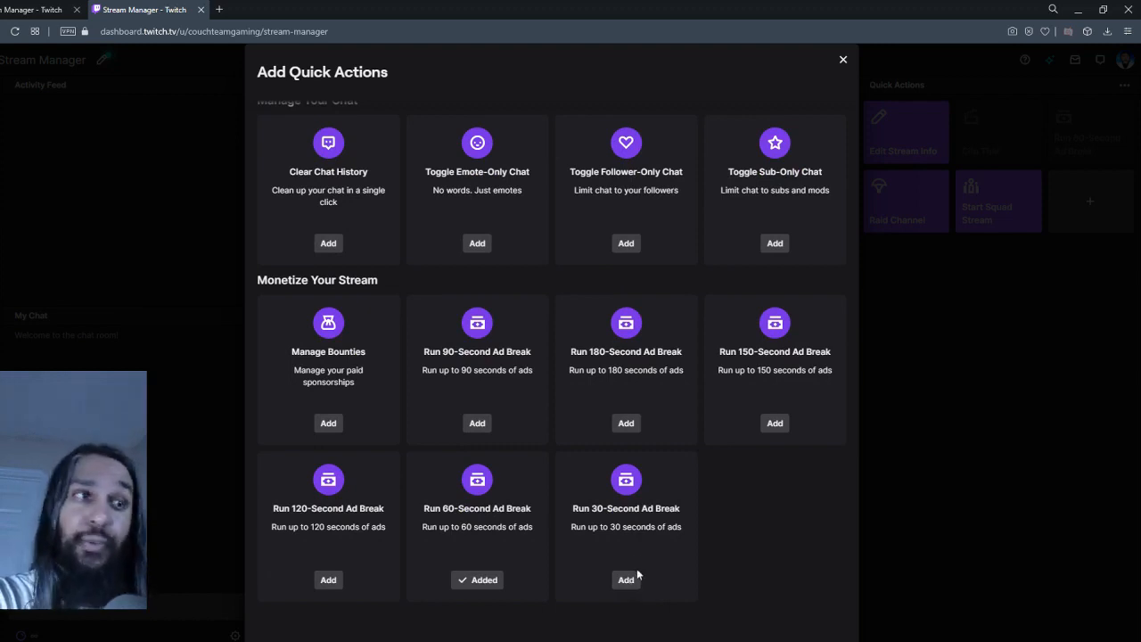
pyautogui.moveTo(625, 580)
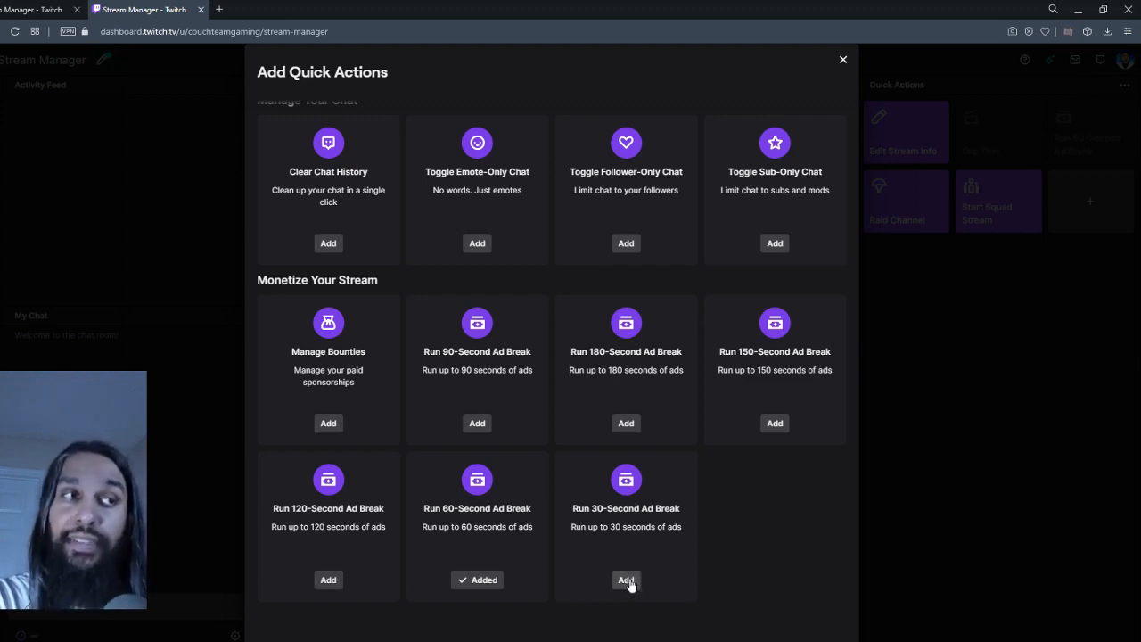
pyautogui.click(626, 580)
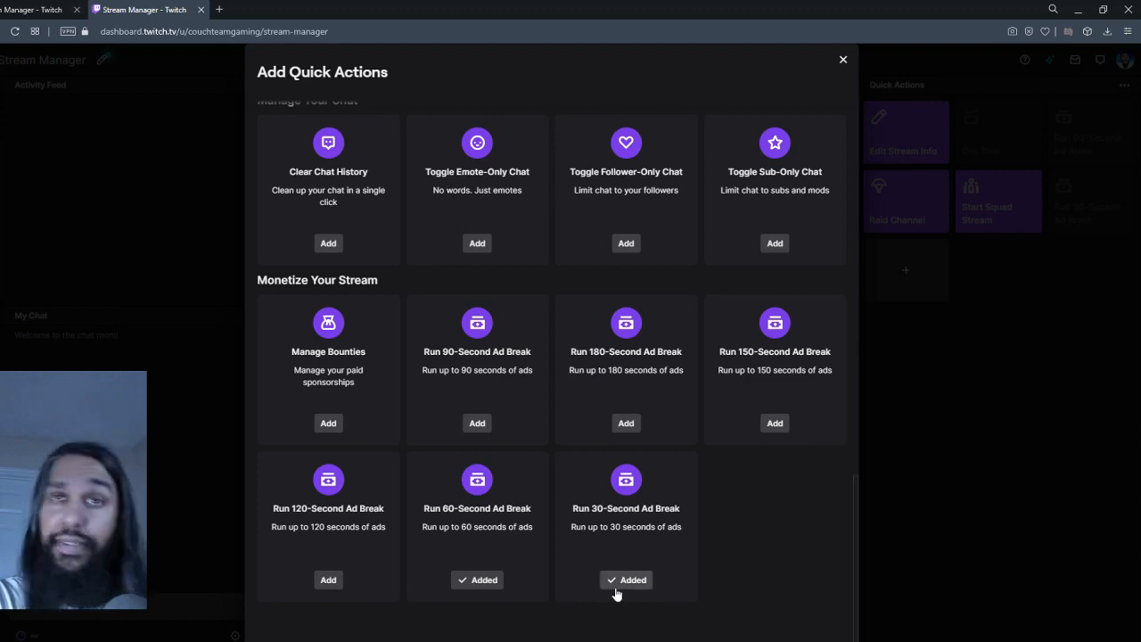
# - Return to the Stream Manager with the new 30-second ad break tile in Quick Actions
pyautogui.click(842, 60)
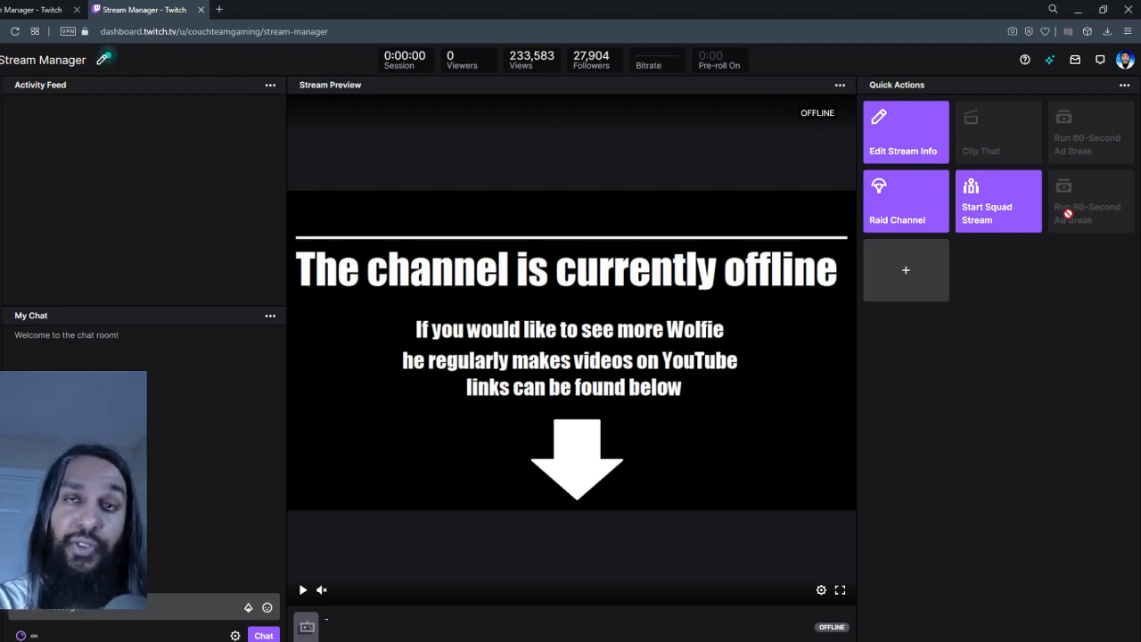
pyautogui.moveTo(1038, 230)
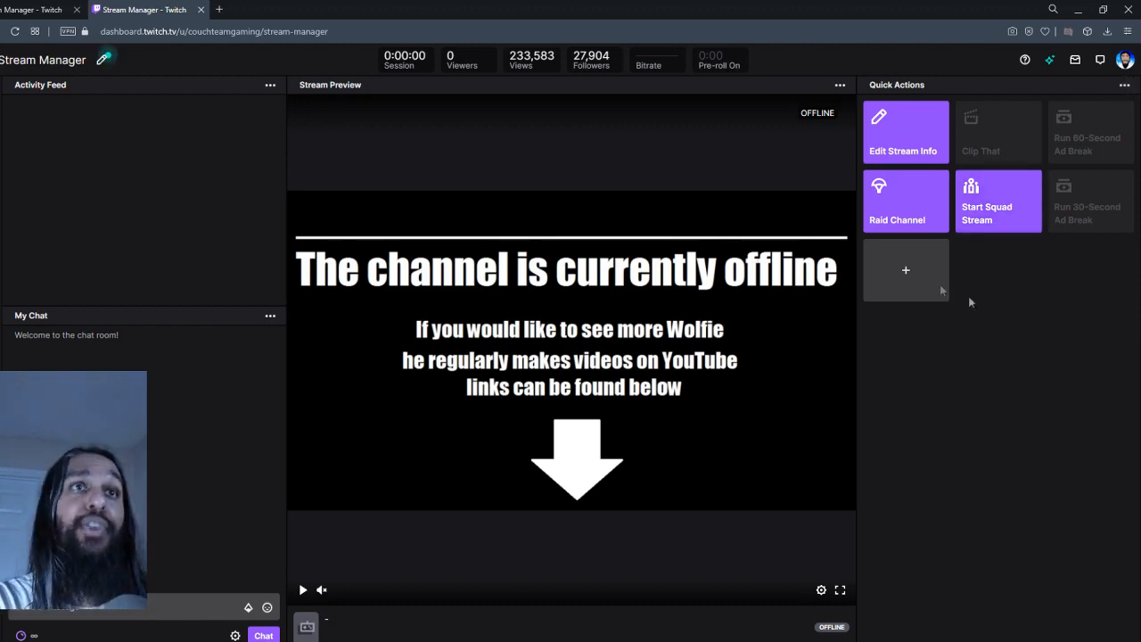
# - Add the longer ad break quick actions so tiles cover 30 through 180 seconds
pyautogui.click(906, 271)
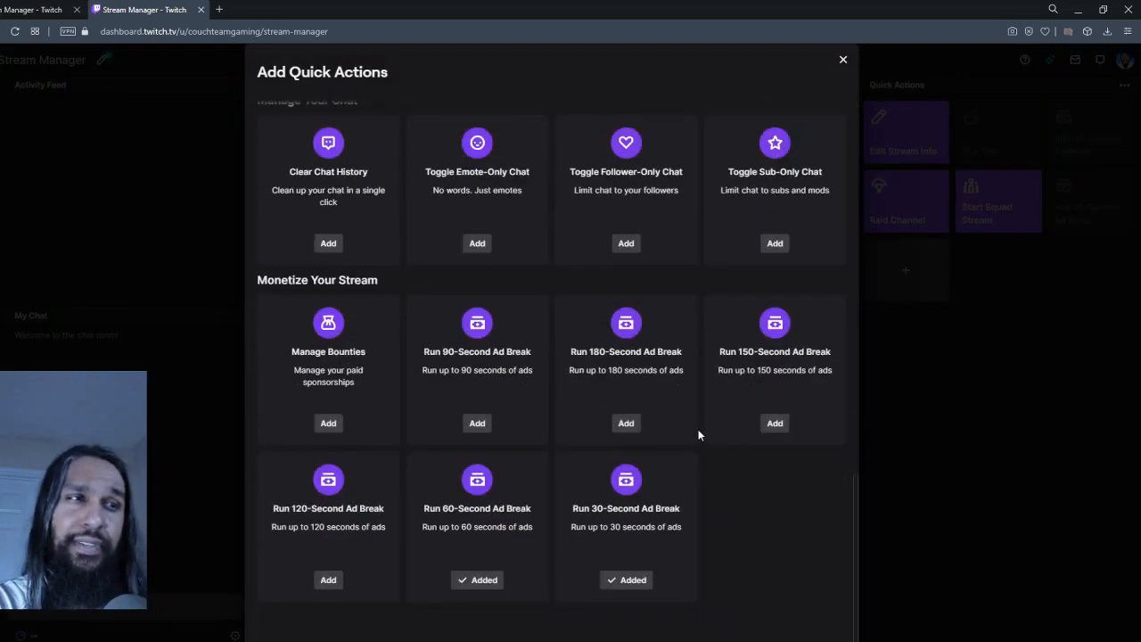
pyautogui.click(774, 422)
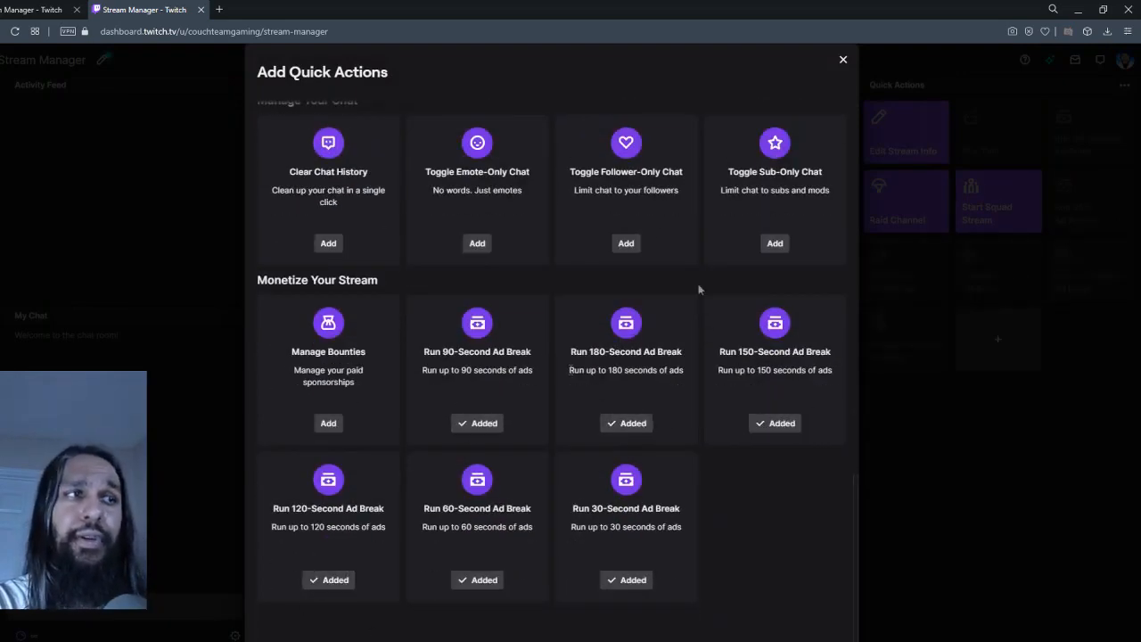
pyautogui.click(842, 61)
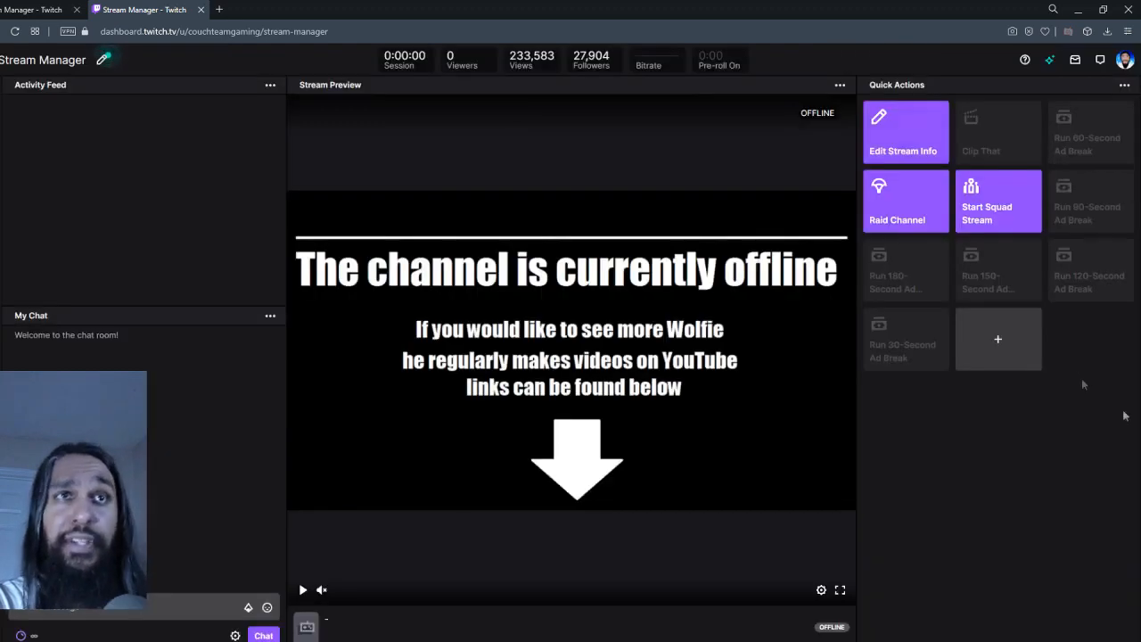